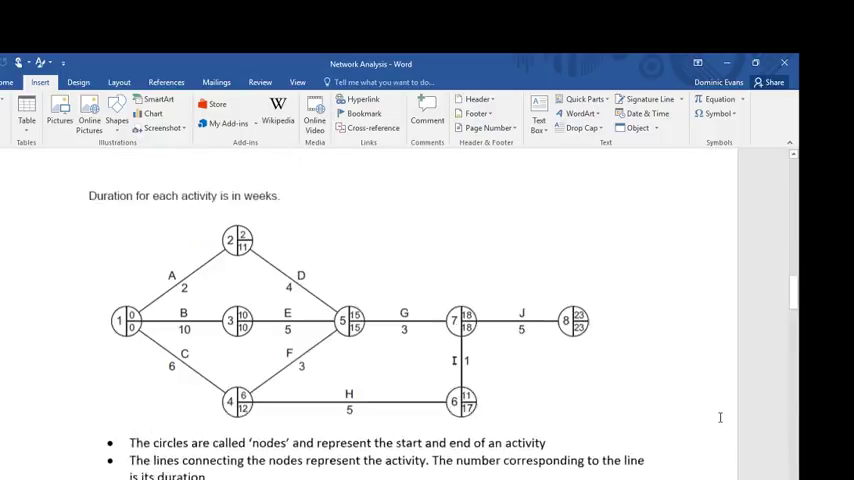
Step: Scroll past the diagram to the bullet notes and select the earliest-start-time phrase
{"action": "scroll", "scroll_direction": "down", "scroll_amount": 3}
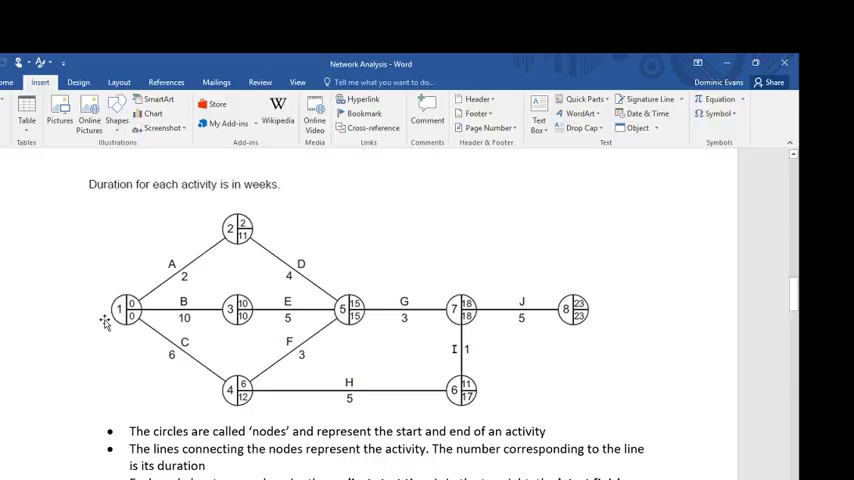
{"action": "mouse_move", "coordinate": [116, 320]}
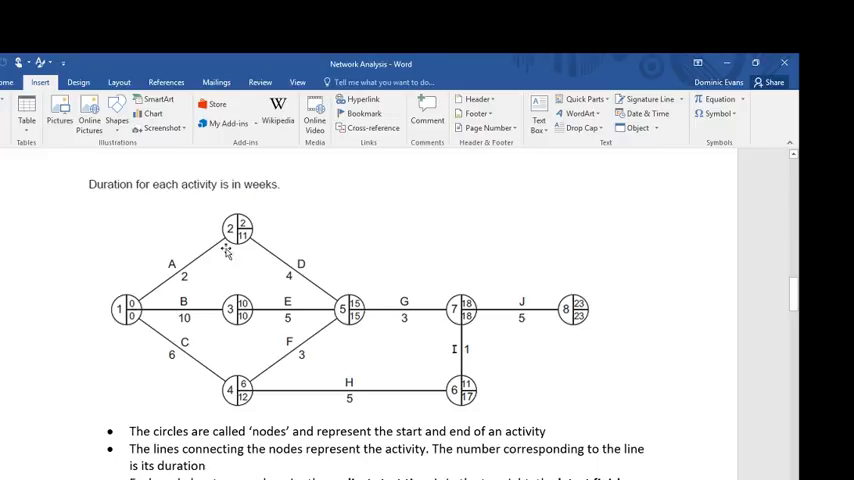
{"action": "mouse_move", "coordinate": [350, 316]}
{"action": "type", "text": "12"}
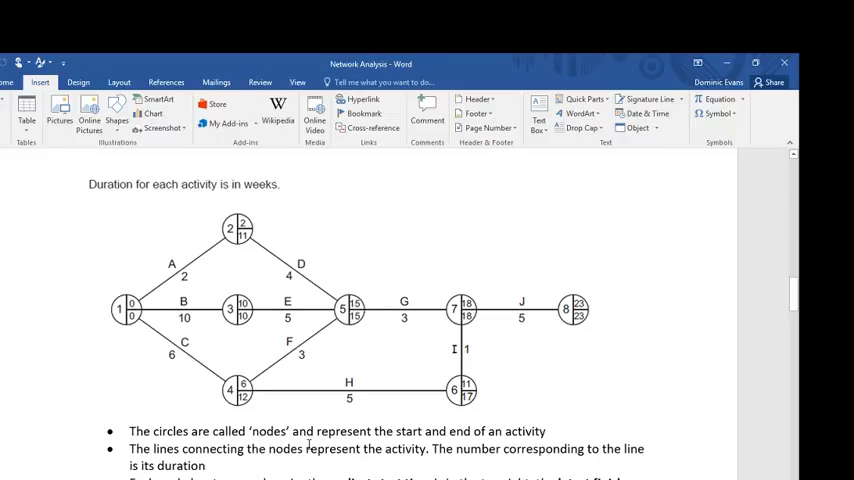
{"action": "mouse_move", "coordinate": [204, 258]}
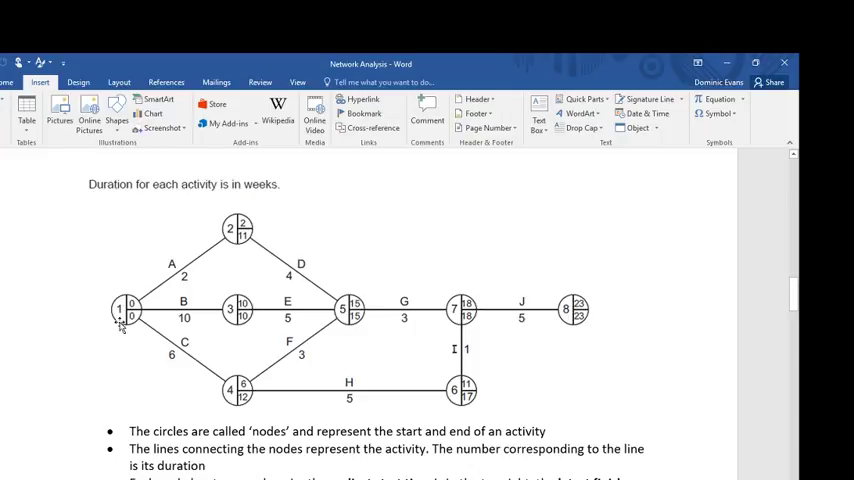
{"action": "mouse_move", "coordinate": [158, 268]}
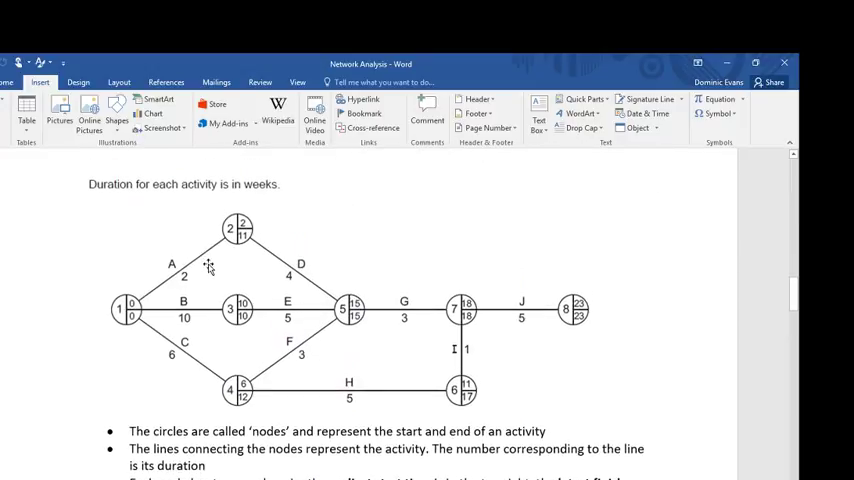
{"action": "mouse_move", "coordinate": [152, 264]}
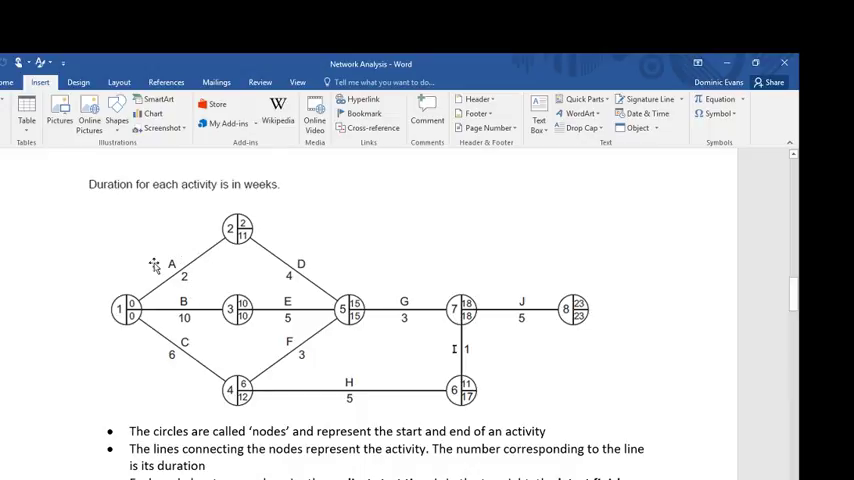
{"action": "mouse_move", "coordinate": [172, 264]}
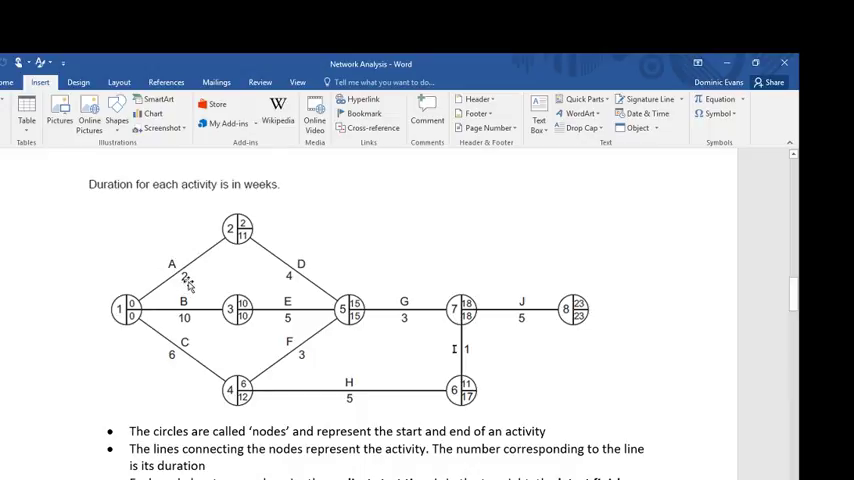
{"action": "scroll", "scroll_direction": "down", "scroll_amount": 3}
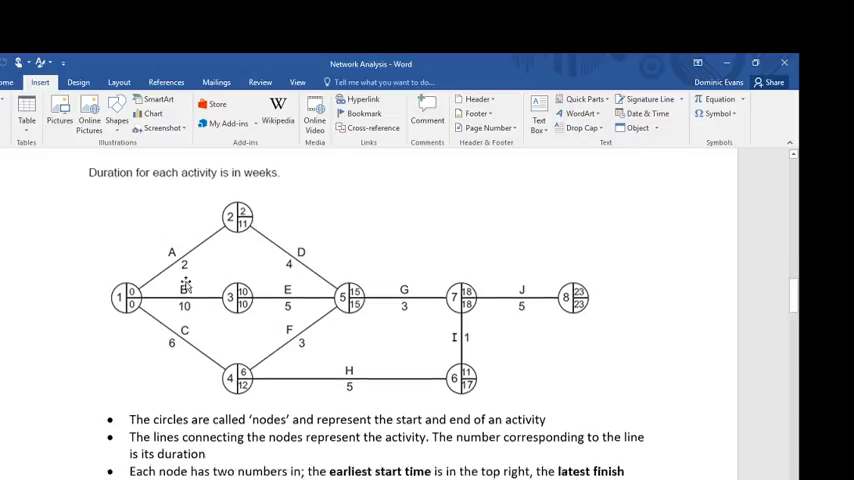
{"action": "scroll", "scroll_direction": "down", "scroll_amount": 3}
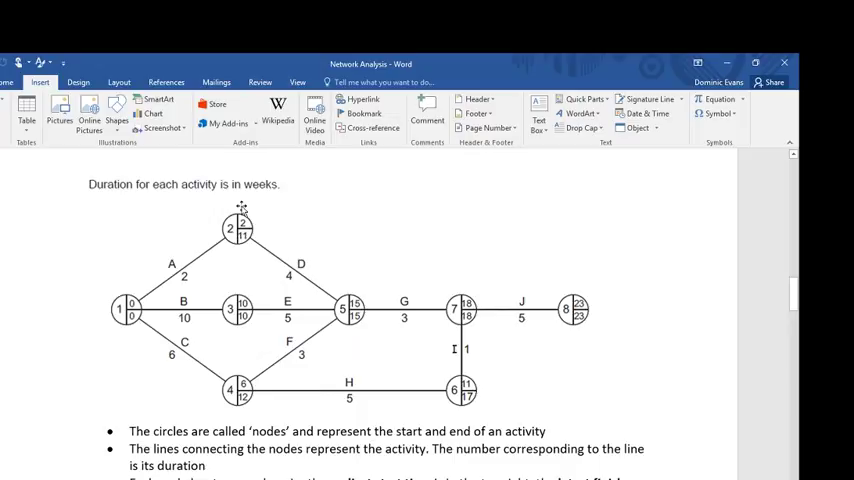
{"action": "scroll", "scroll_direction": "down", "scroll_amount": 3}
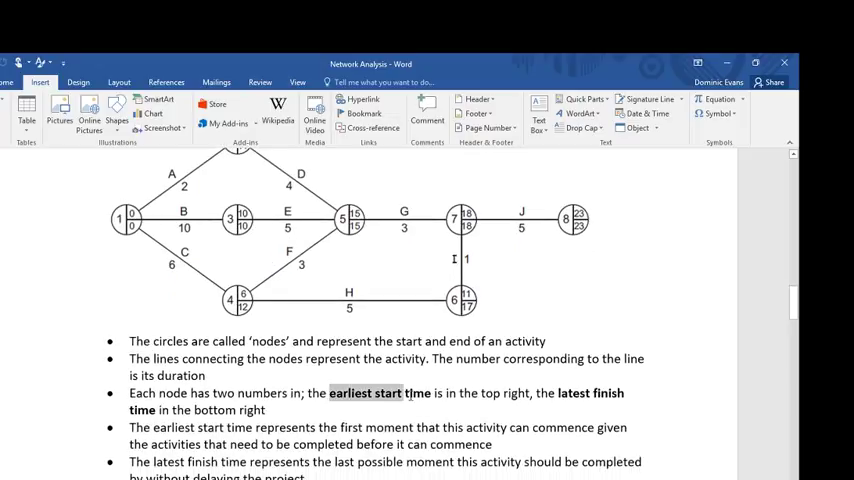
{"action": "left_click_drag", "start_coordinate": [428, 392], "coordinate": [534, 392]}
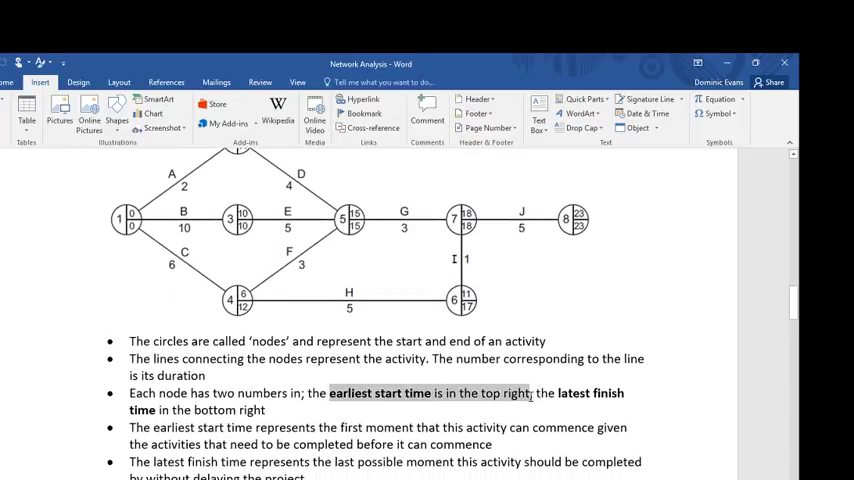
{"action": "scroll", "scroll_direction": "down", "scroll_amount": 3}
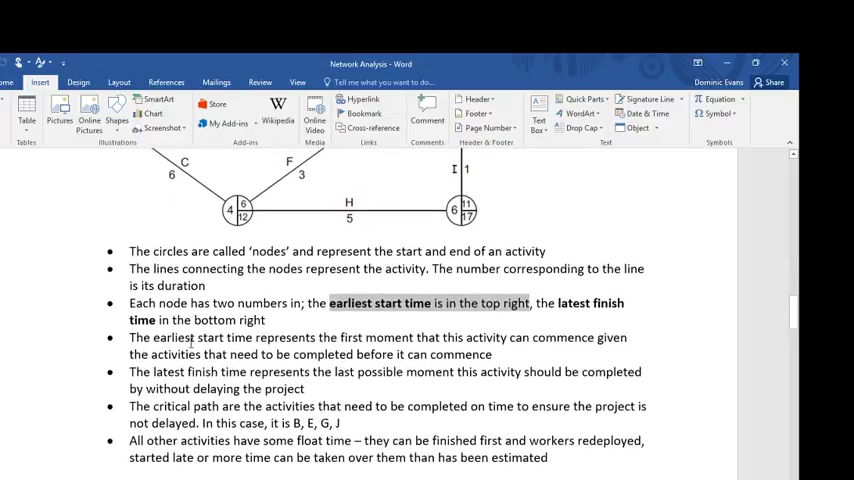
{"action": "left_click_drag", "start_coordinate": [128, 336], "coordinate": [492, 354]}
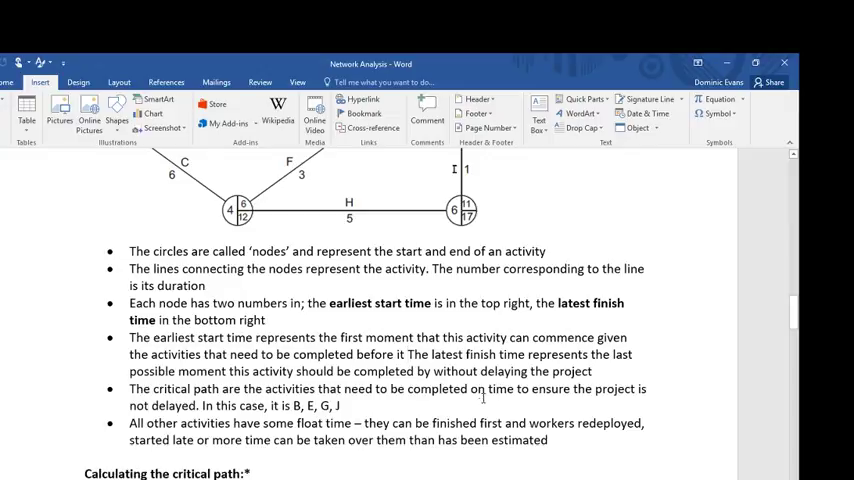
{"action": "scroll", "scroll_direction": "up", "scroll_amount": 3}
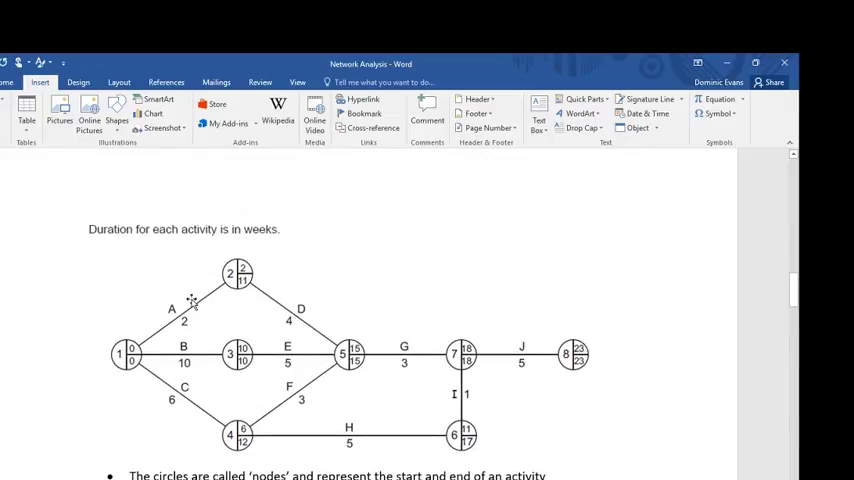
{"action": "mouse_move", "coordinate": [144, 360]}
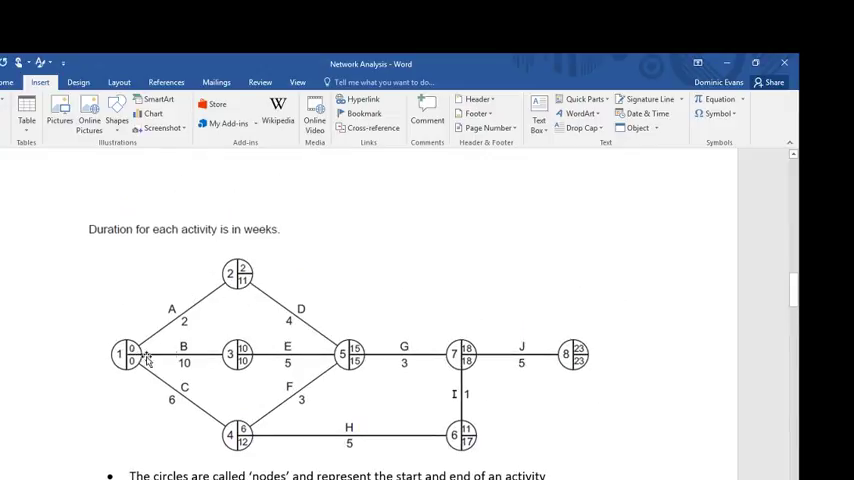
{"action": "mouse_move", "coordinate": [144, 330]}
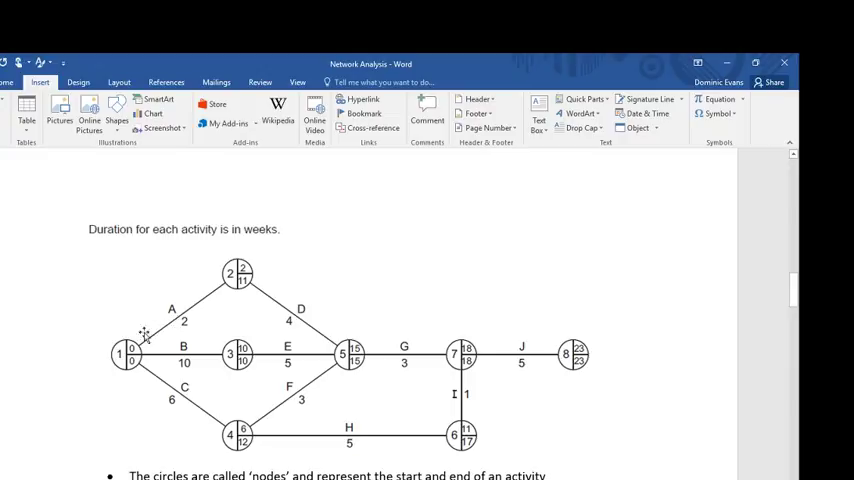
{"action": "mouse_move", "coordinate": [112, 368]}
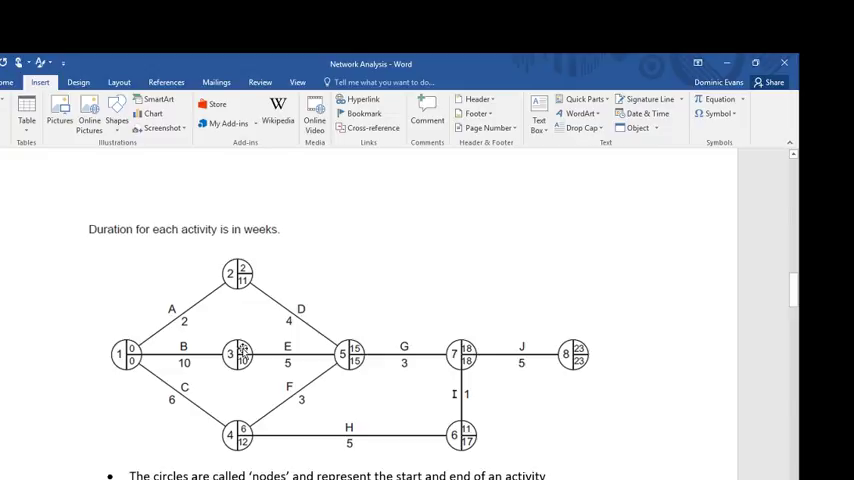
{"action": "mouse_move", "coordinate": [284, 348]}
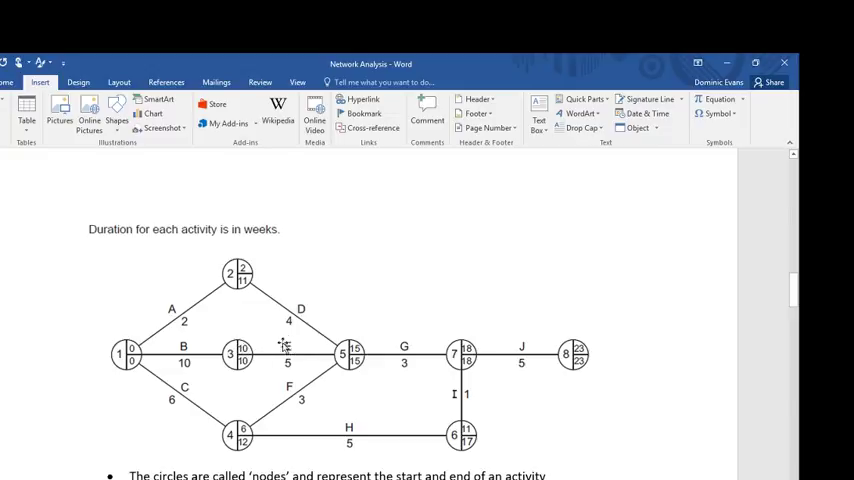
{"action": "scroll", "scroll_direction": "down", "scroll_amount": 3}
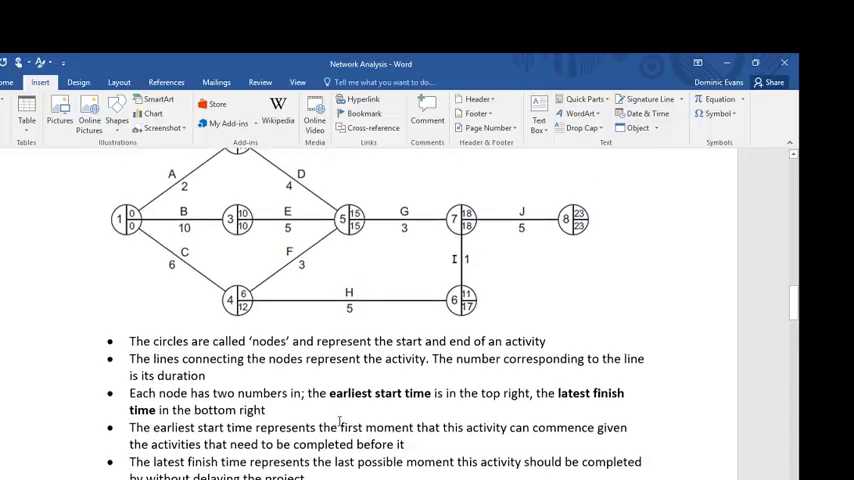
{"action": "scroll", "scroll_direction": "down", "scroll_amount": 3}
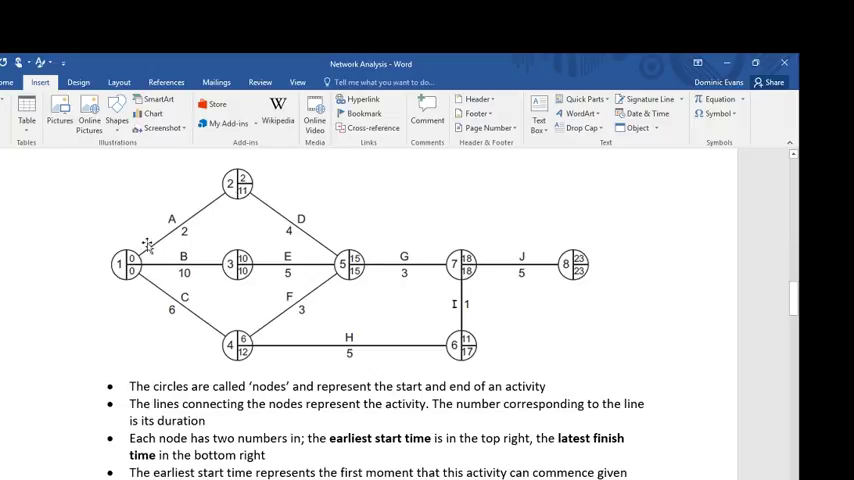
{"action": "mouse_move", "coordinate": [240, 198]}
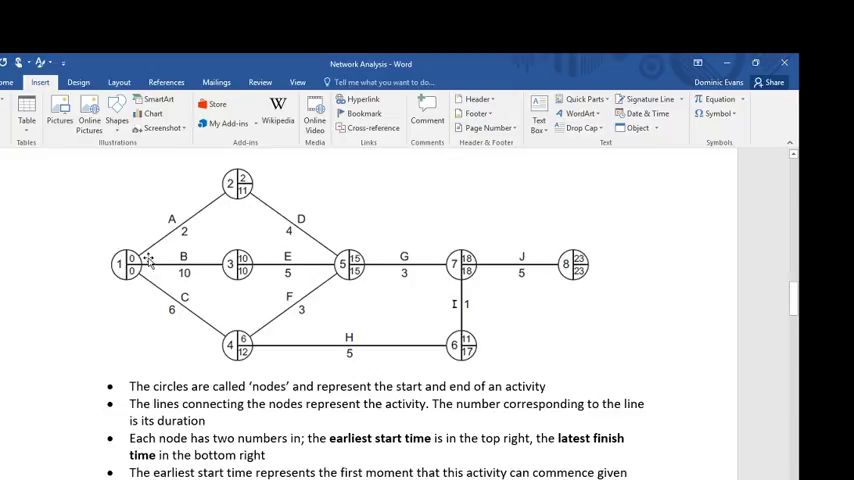
{"action": "mouse_move", "coordinate": [216, 208]}
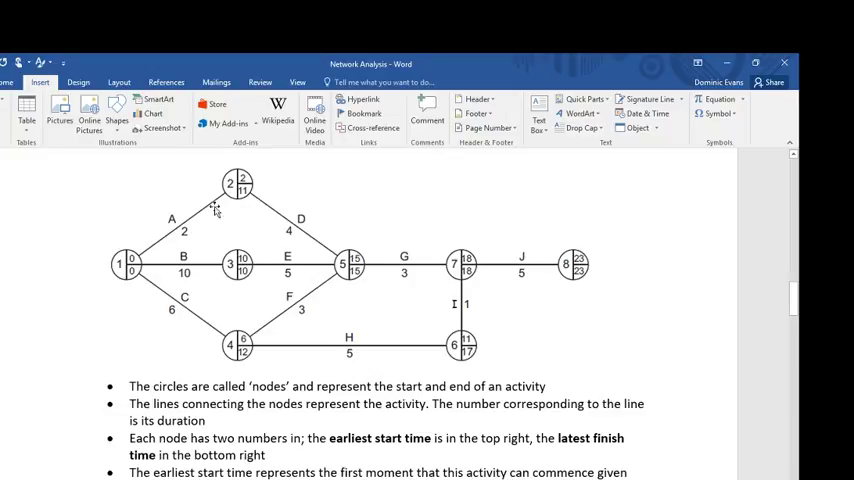
{"action": "mouse_move", "coordinate": [250, 196]}
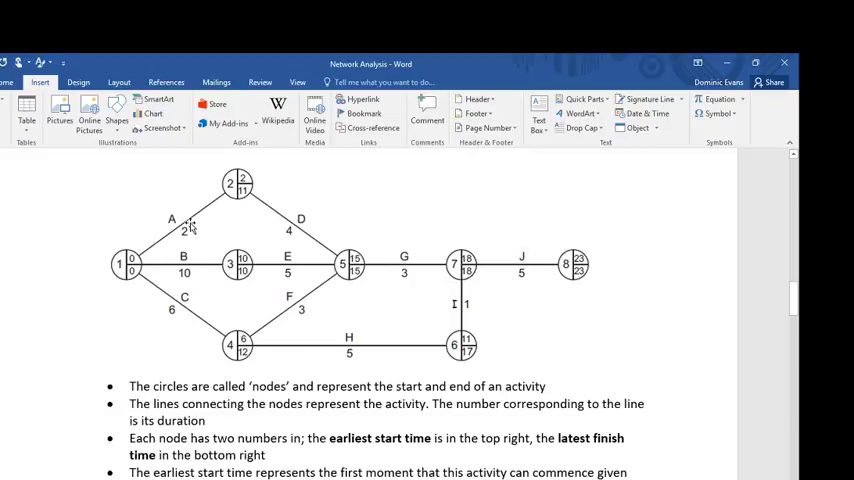
{"action": "mouse_move", "coordinate": [290, 228]}
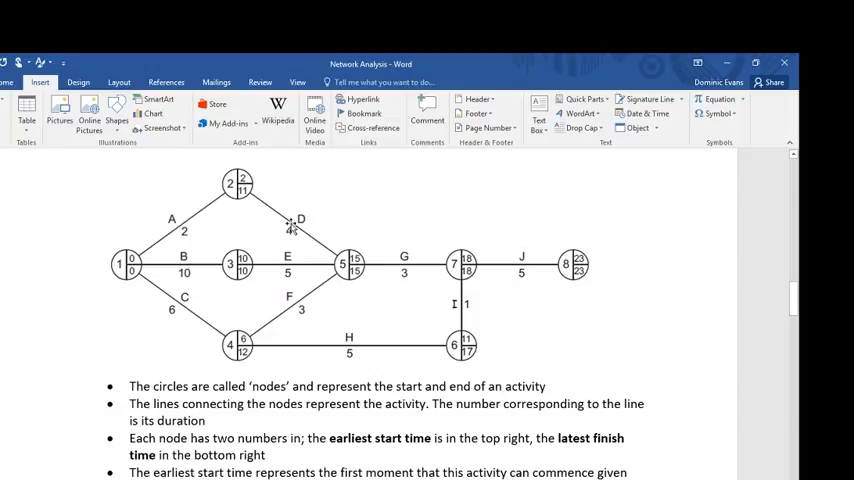
{"action": "mouse_move", "coordinate": [238, 292]}
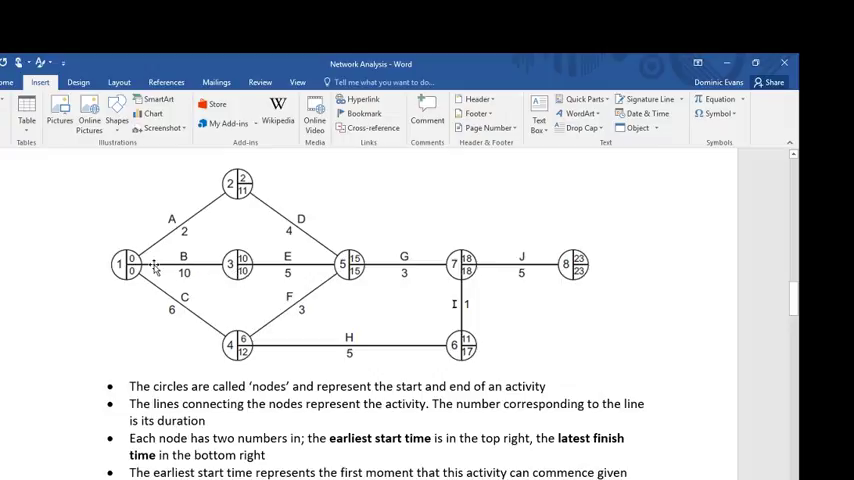
{"action": "mouse_move", "coordinate": [240, 276]}
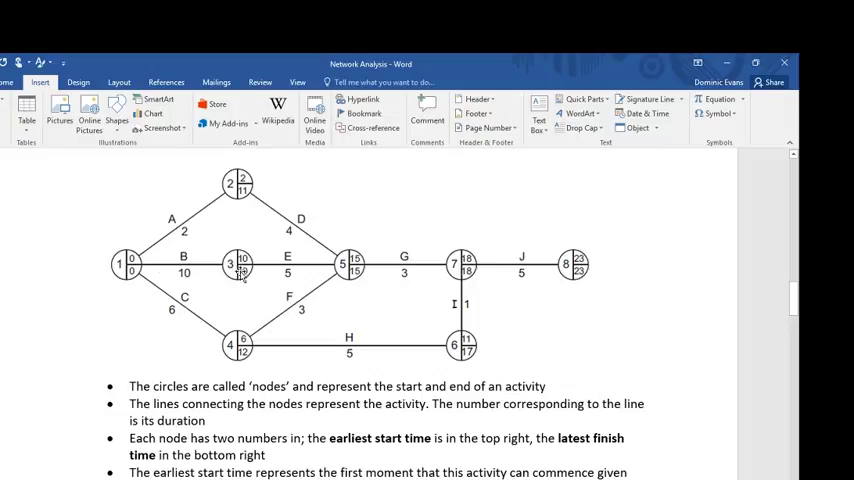
{"action": "mouse_move", "coordinate": [318, 268]}
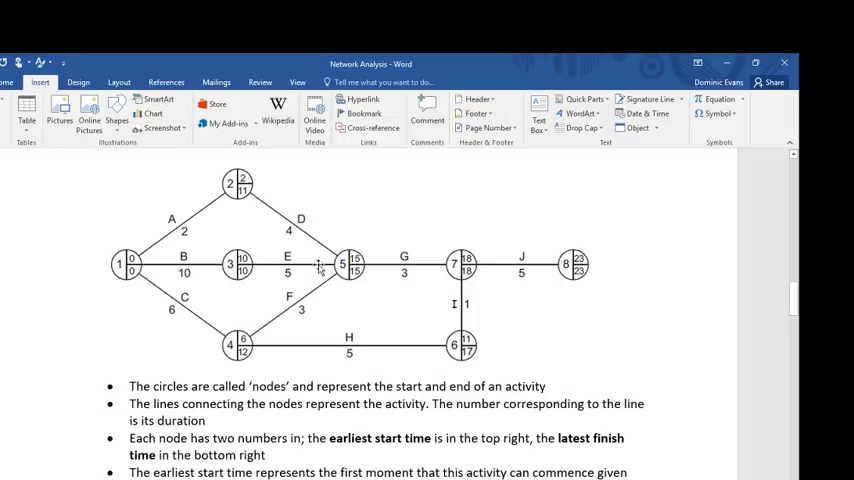
{"action": "mouse_move", "coordinate": [430, 264]}
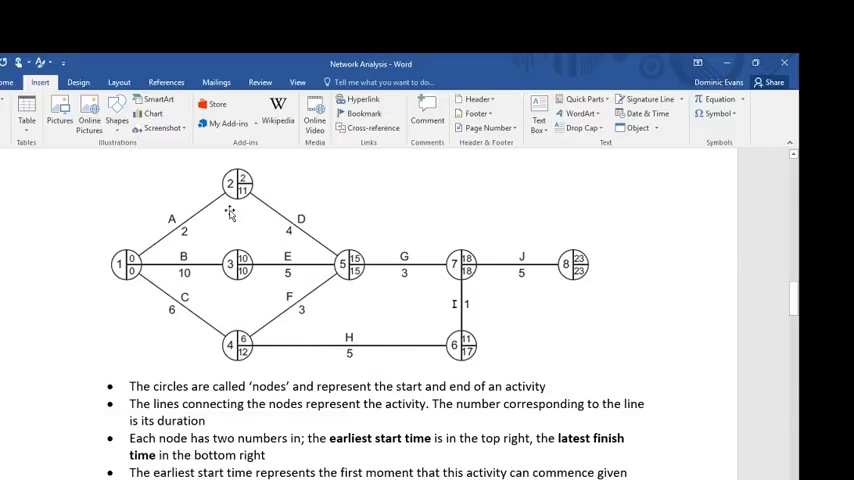
{"action": "mouse_move", "coordinate": [516, 352]}
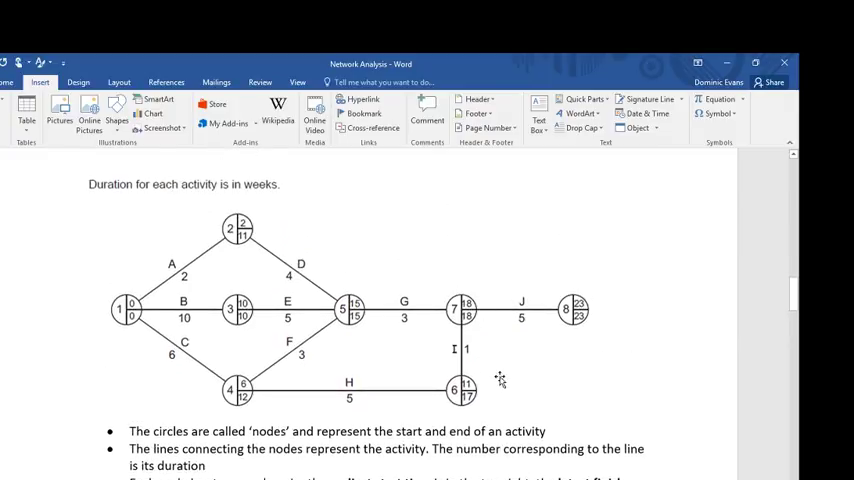
{"action": "mouse_move", "coordinate": [466, 404]}
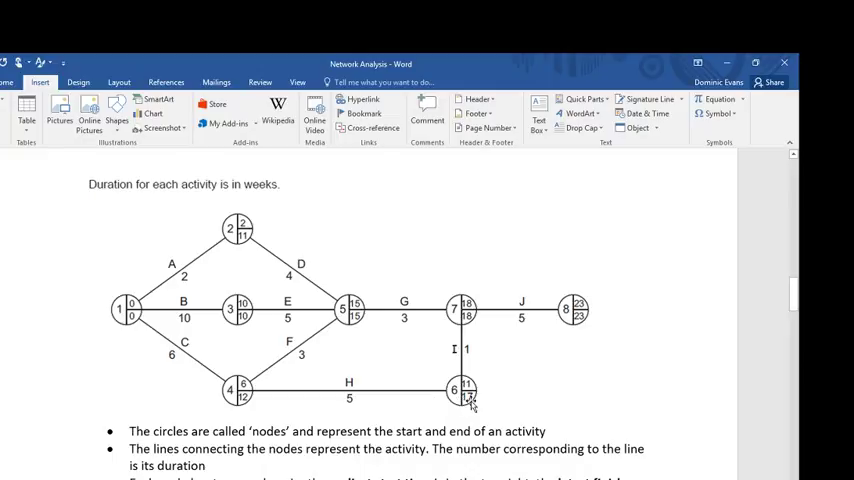
{"action": "mouse_move", "coordinate": [470, 402]}
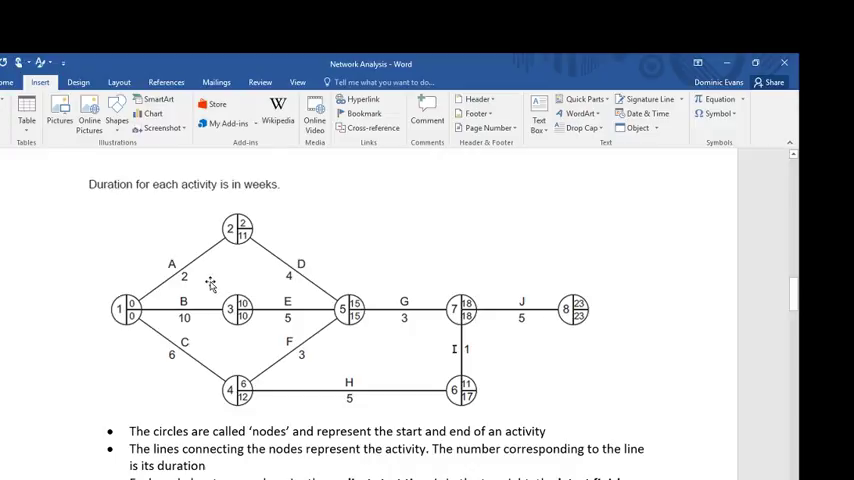
{"action": "mouse_move", "coordinate": [322, 326]}
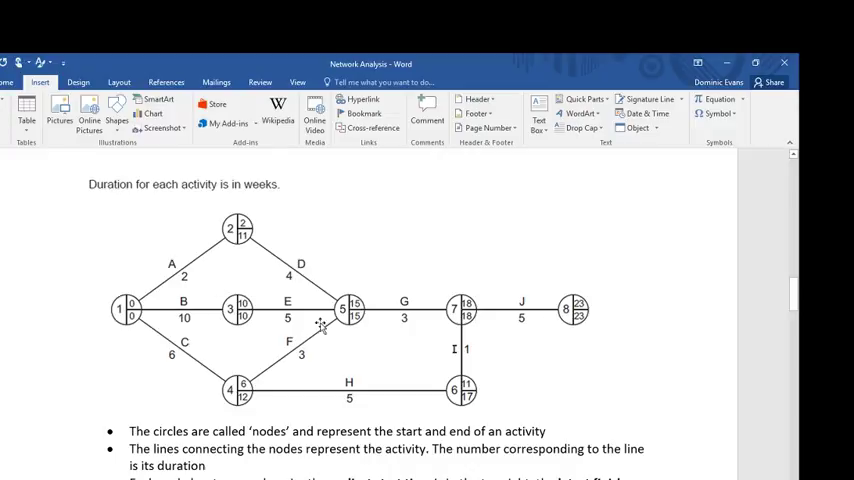
{"action": "scroll", "scroll_direction": "down", "scroll_amount": 3}
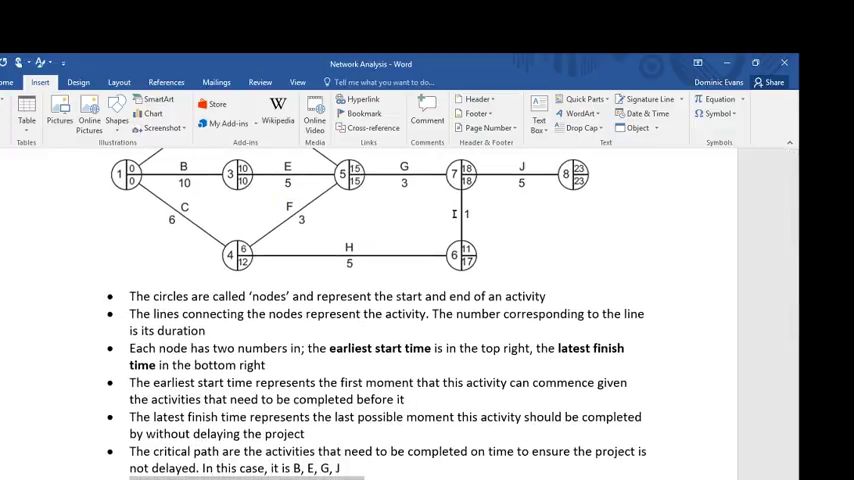